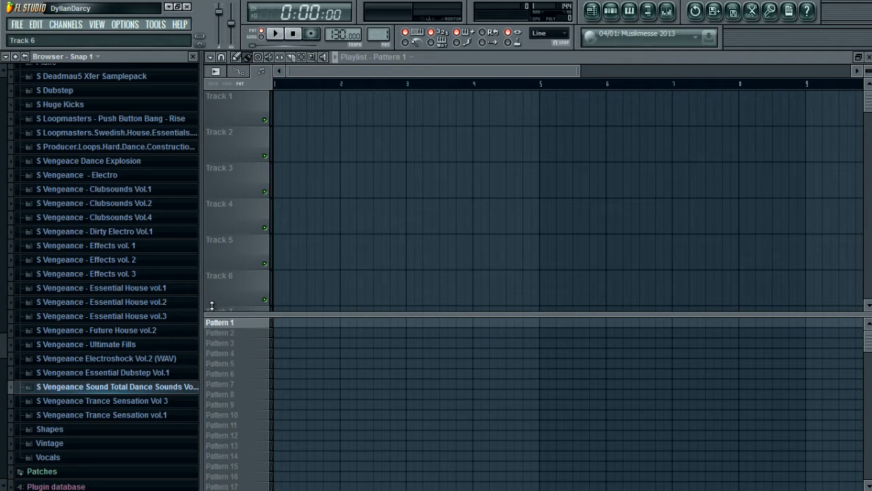
# Scroll the Packs folder to expand Vengeance Total Dance Sounds and reveal its VTDS3 subfolders
pyautogui.scroll(3)
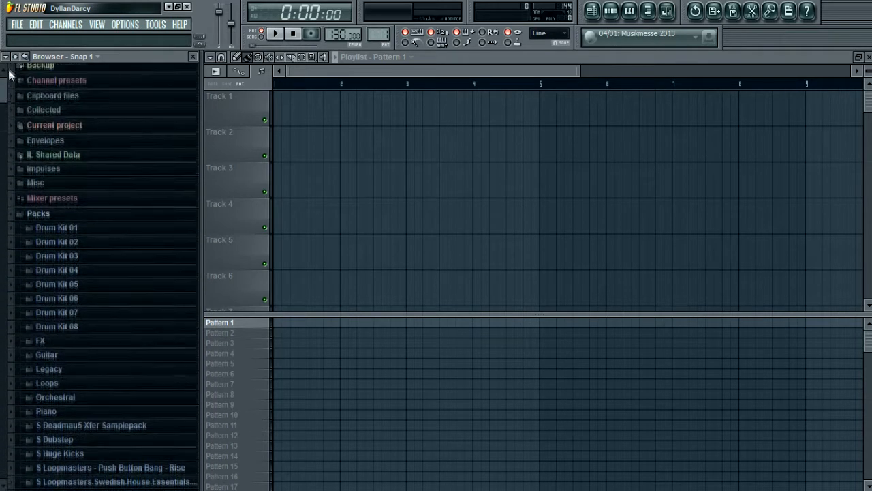
pyautogui.scroll(-3)
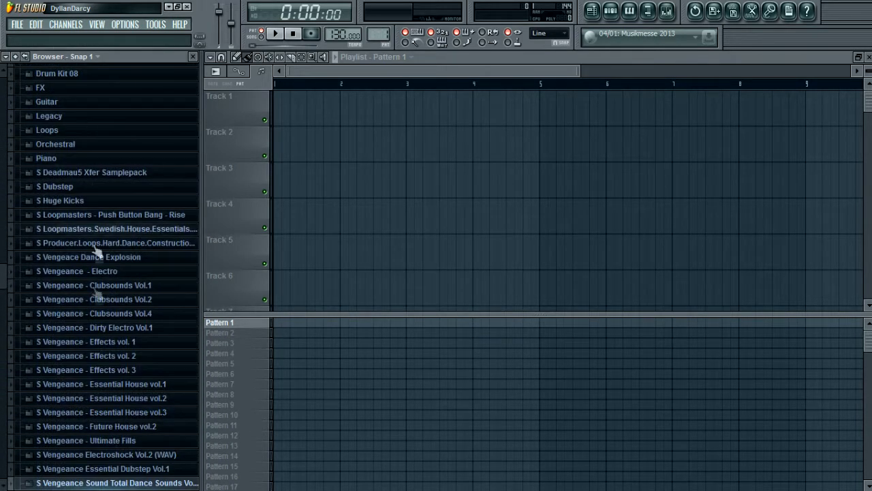
pyautogui.scroll(-3)
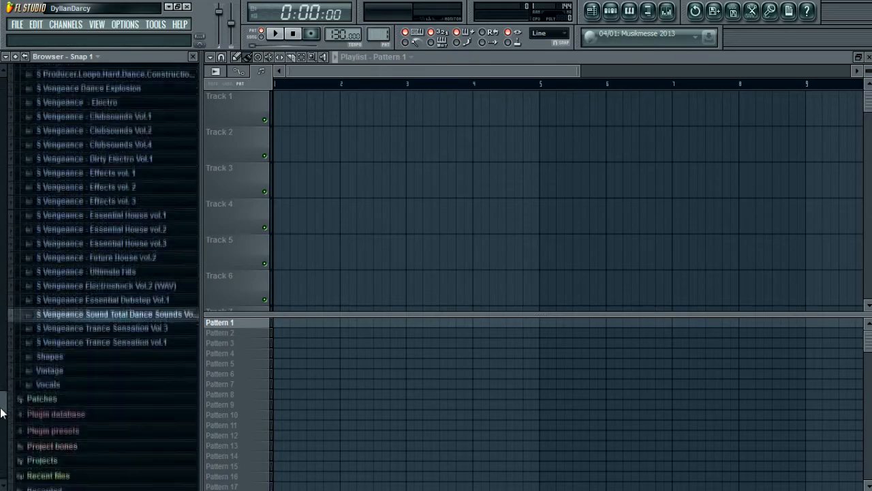
pyautogui.scroll(3)
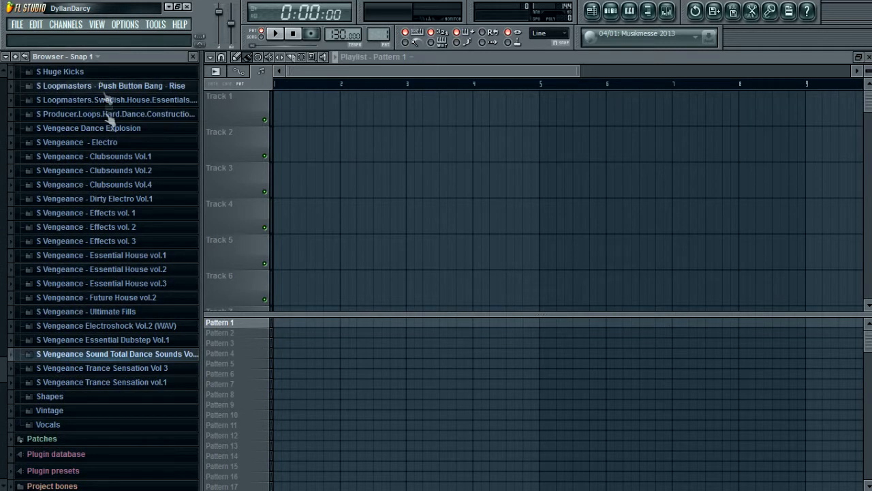
pyautogui.moveTo(88, 194)
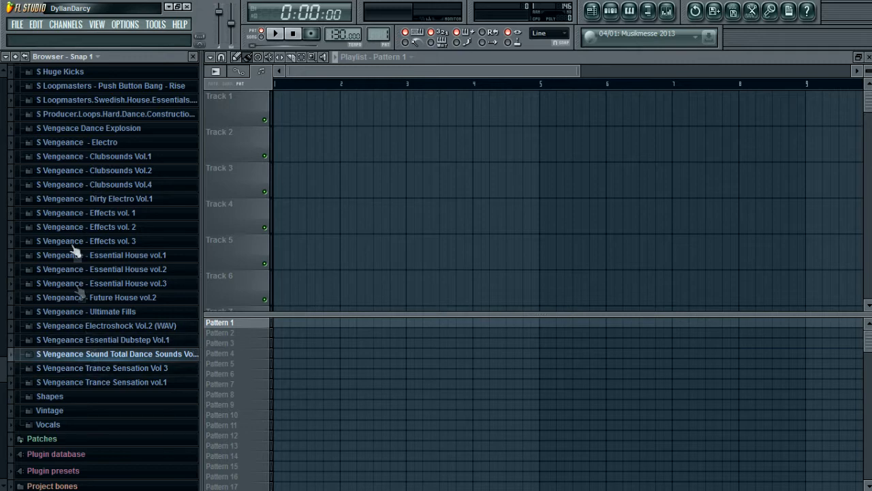
pyautogui.scroll(3)
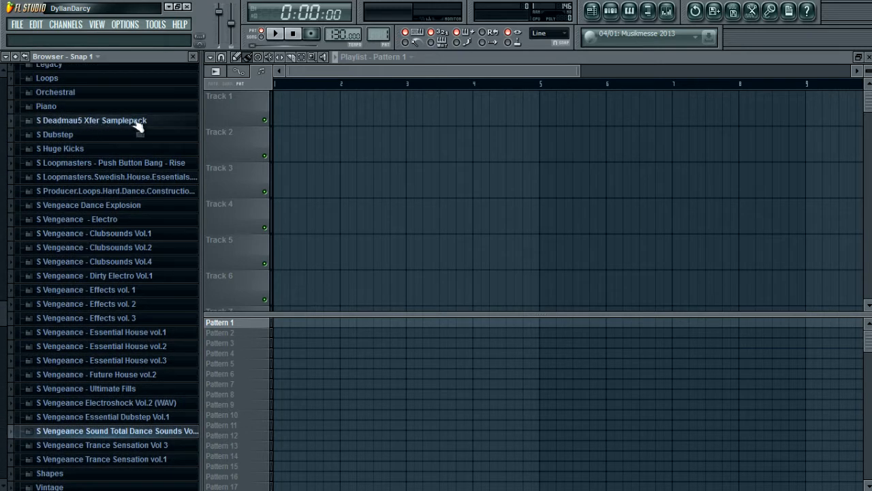
pyautogui.moveTo(203, 258)
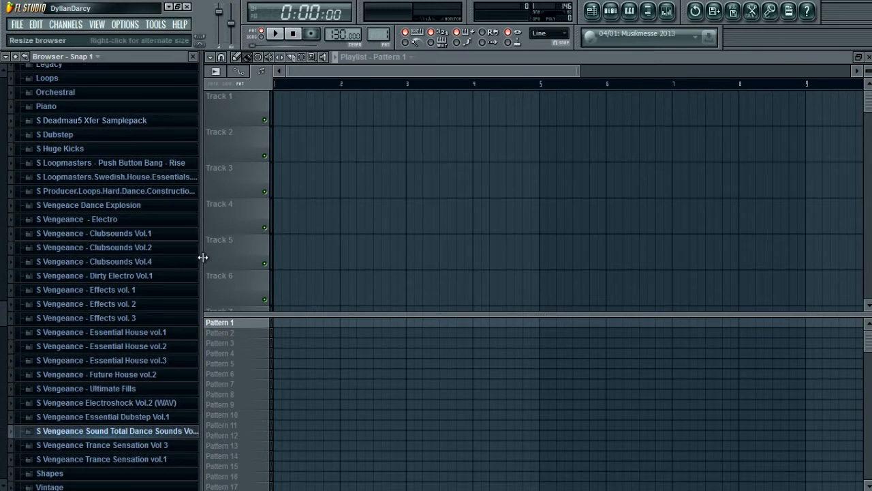
pyautogui.scroll(3)
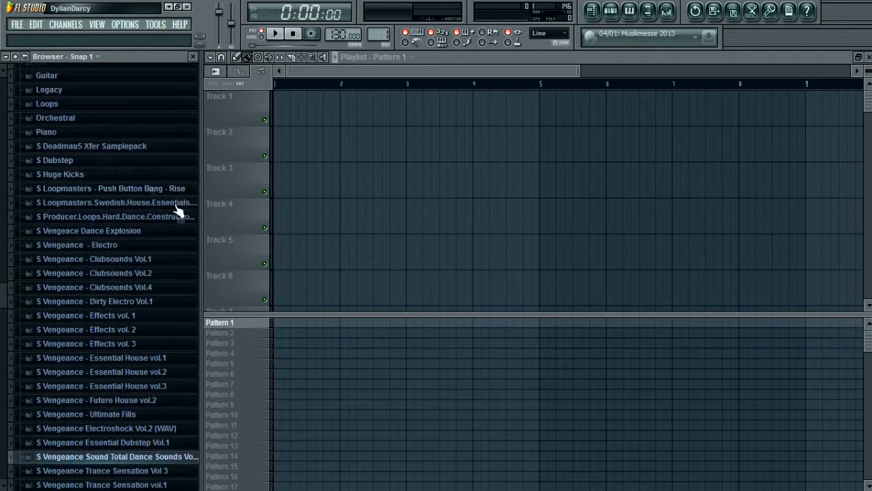
pyautogui.scroll(-3)
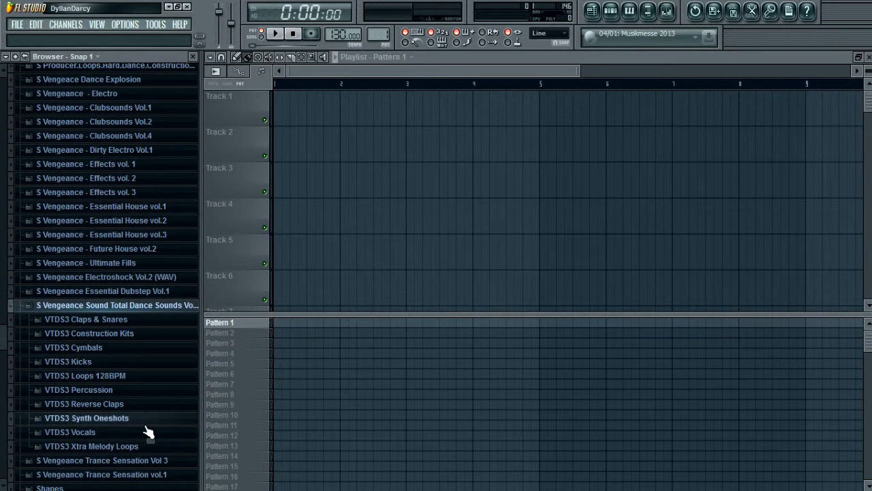
# Open VTDS3 Electro Kicks, audition Electro Kick 15, and browse to the Closed Hihats folder
pyautogui.click(83, 376)
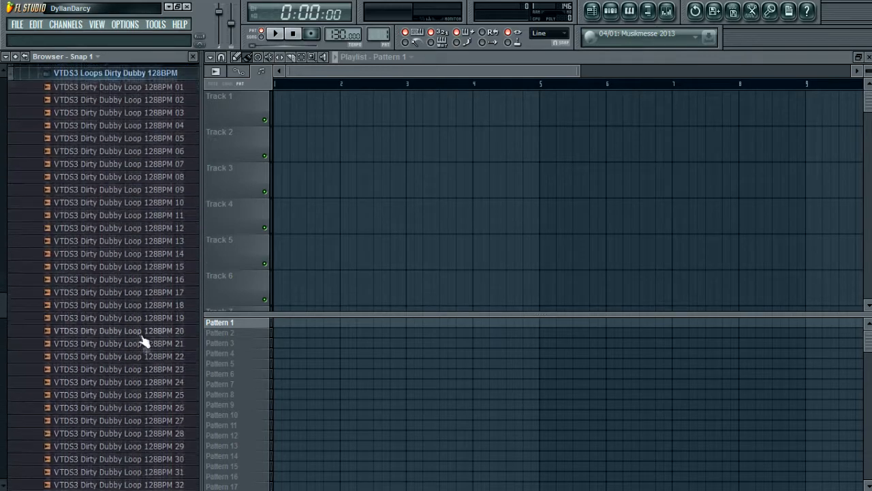
pyautogui.scroll(-3)
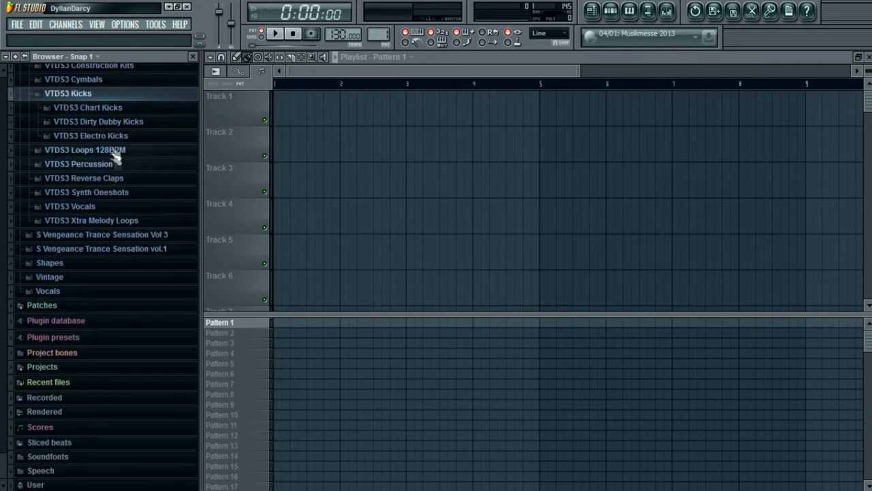
pyautogui.click(91, 135)
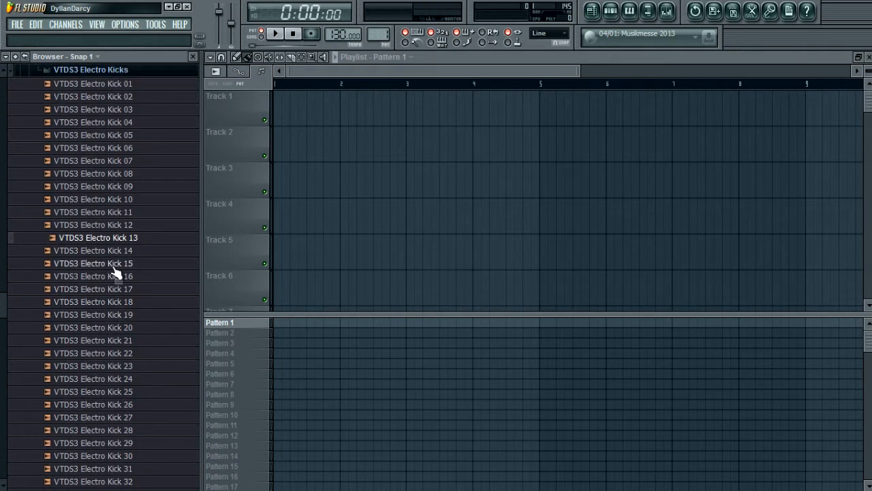
pyautogui.click(98, 263)
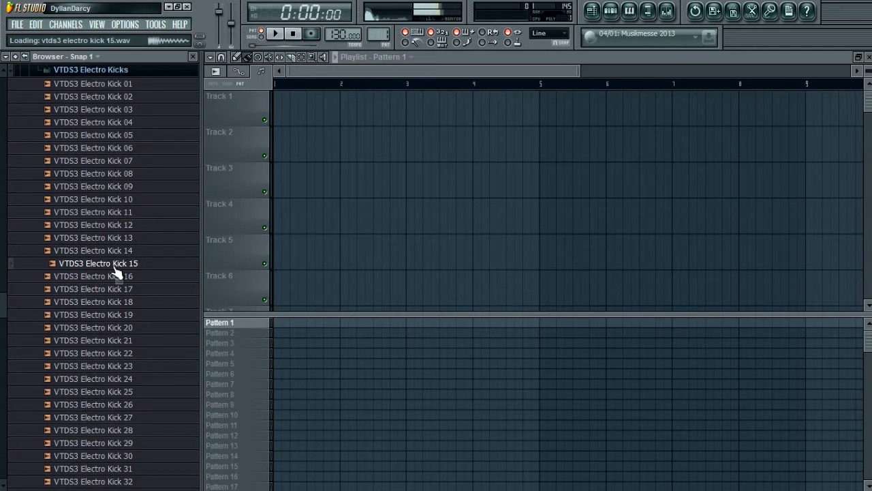
pyautogui.scroll(3)
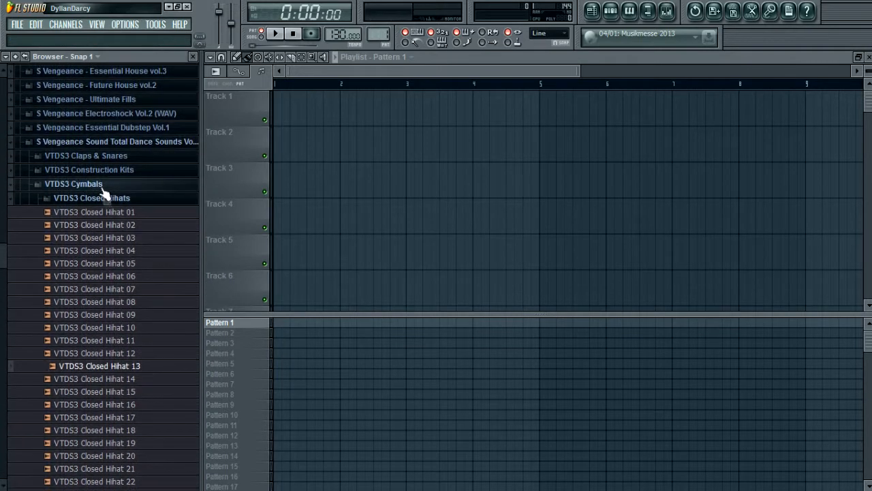
pyautogui.moveTo(112, 190)
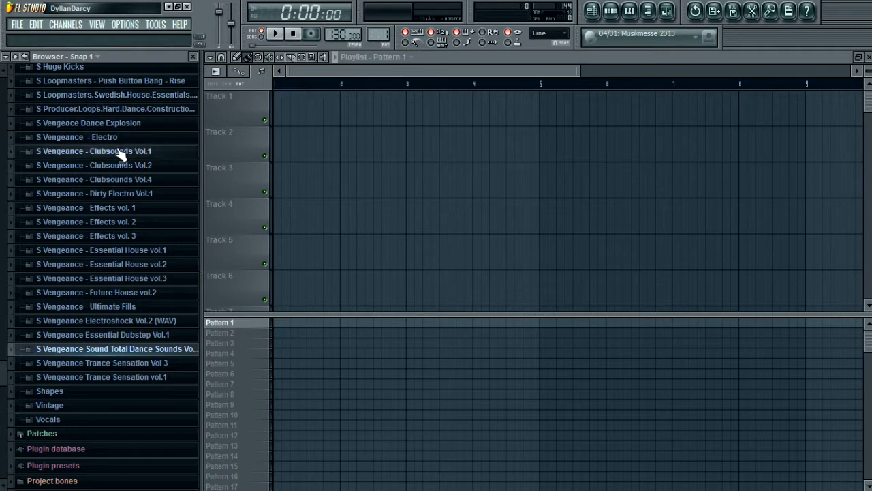
# Expand Vengeance Electro to VEE2 Bassdrums, preview Bassdrum 019, and show the snapshot list
pyautogui.click(77, 137)
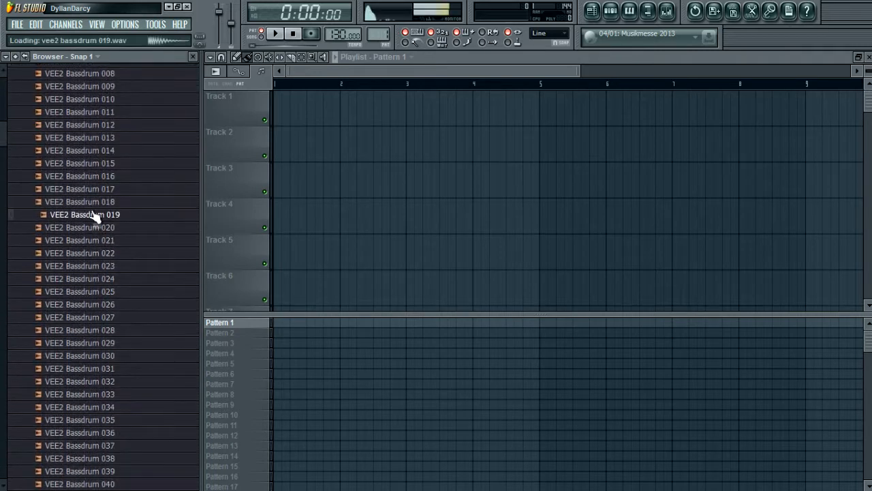
pyautogui.scroll(3)
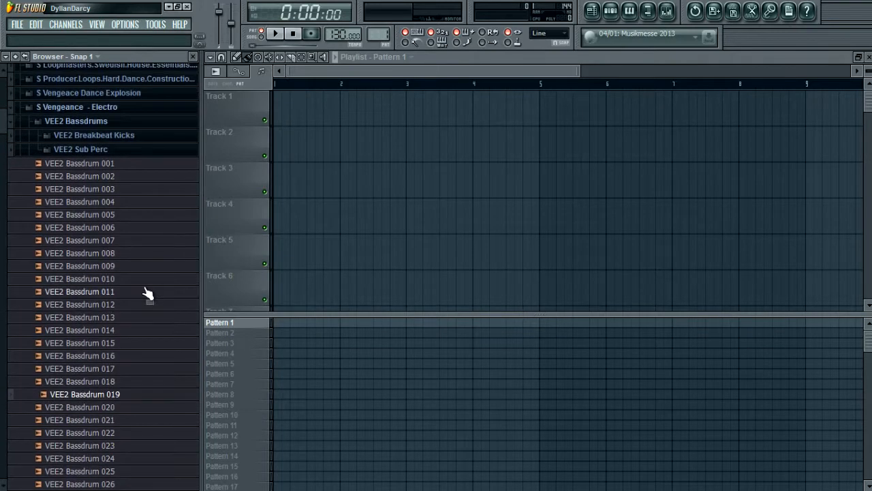
pyautogui.scroll(3)
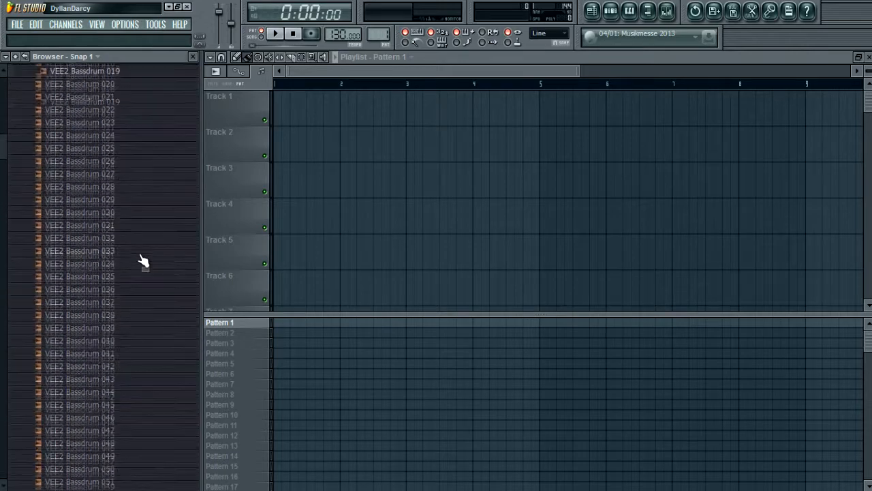
pyautogui.scroll(3)
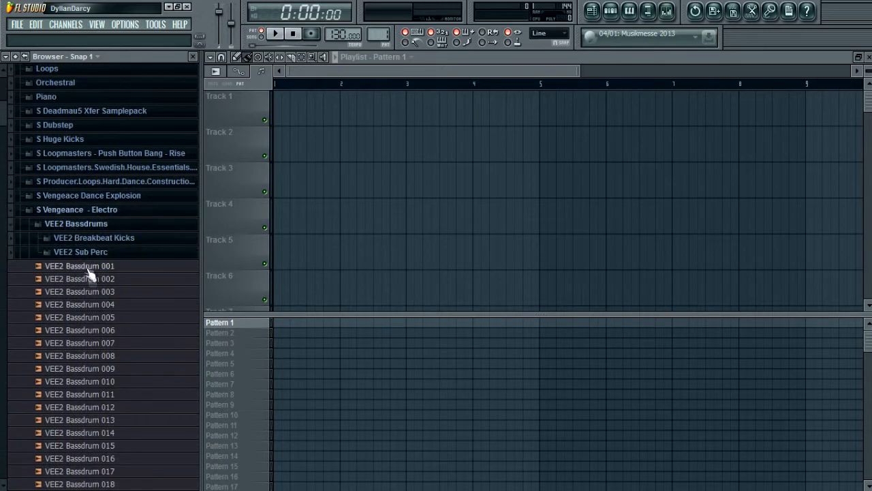
pyautogui.scroll(-3)
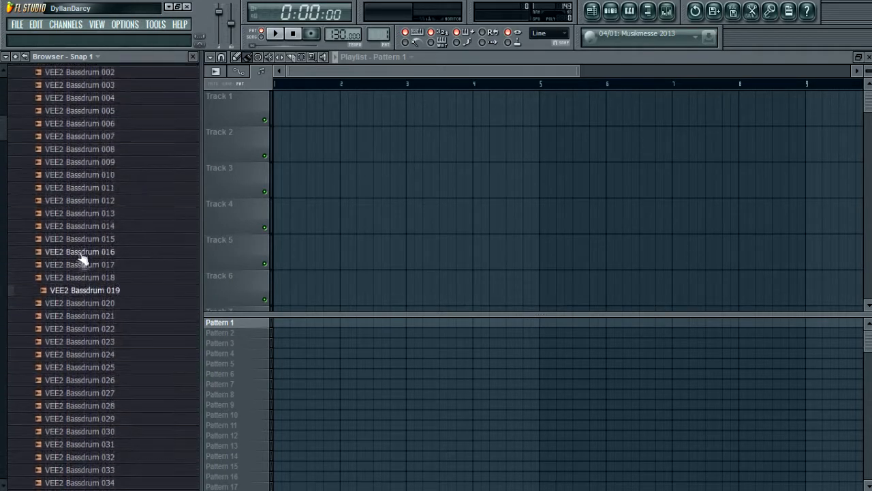
pyautogui.click(85, 56)
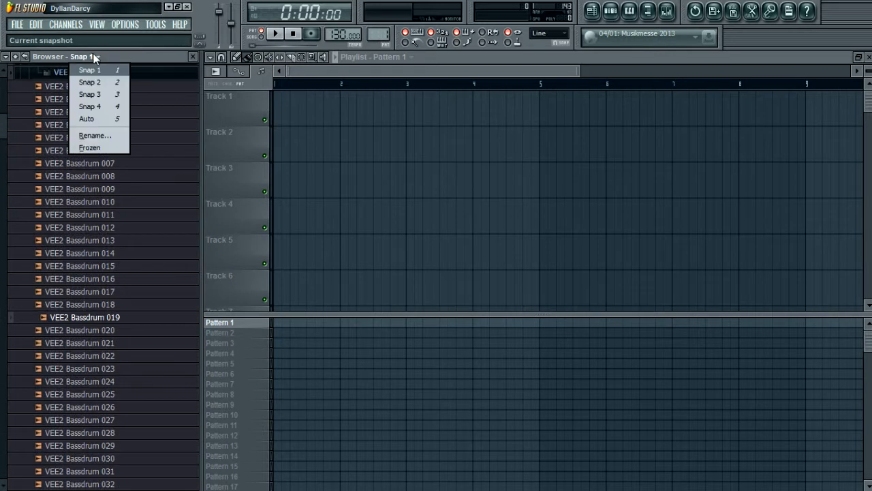
# Keep Snap 1 selected in the browser snapshot dropdown
pyautogui.click(80, 57)
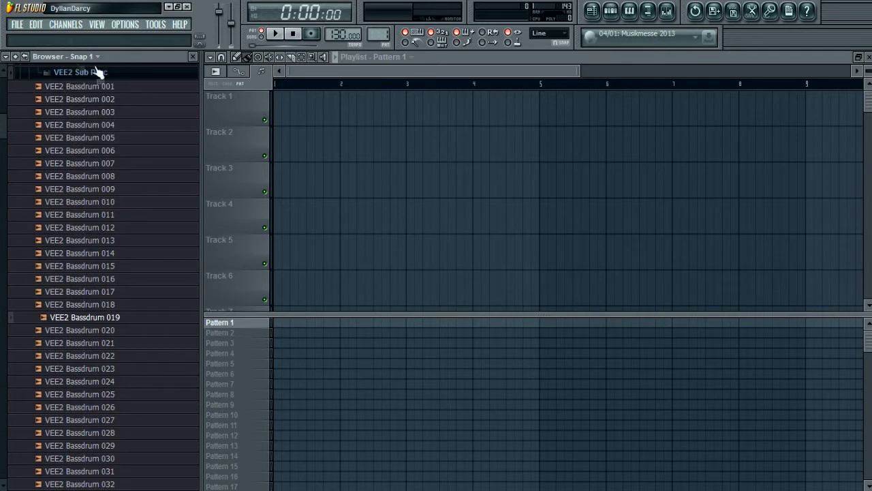
pyautogui.click(97, 56)
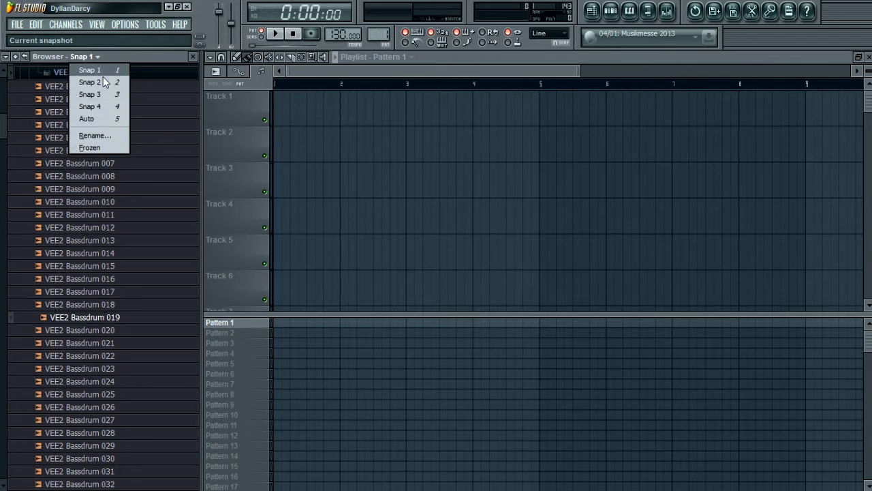
pyautogui.moveTo(92, 109)
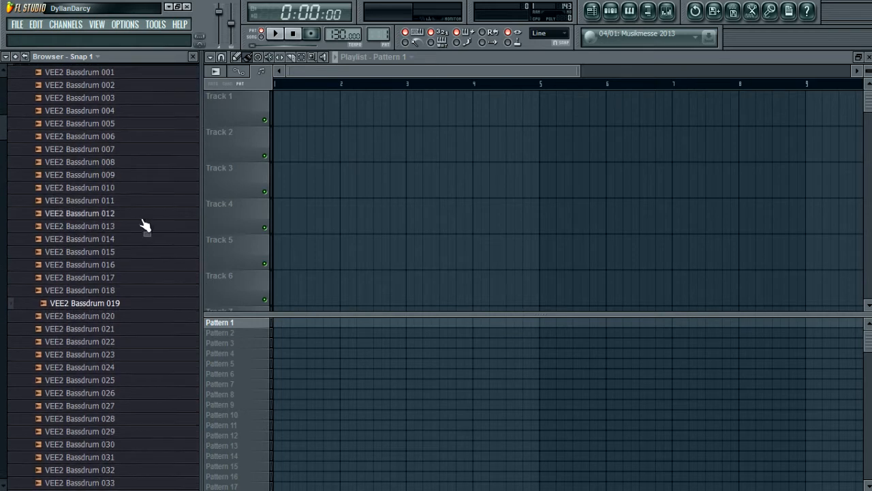
pyautogui.scroll(-3)
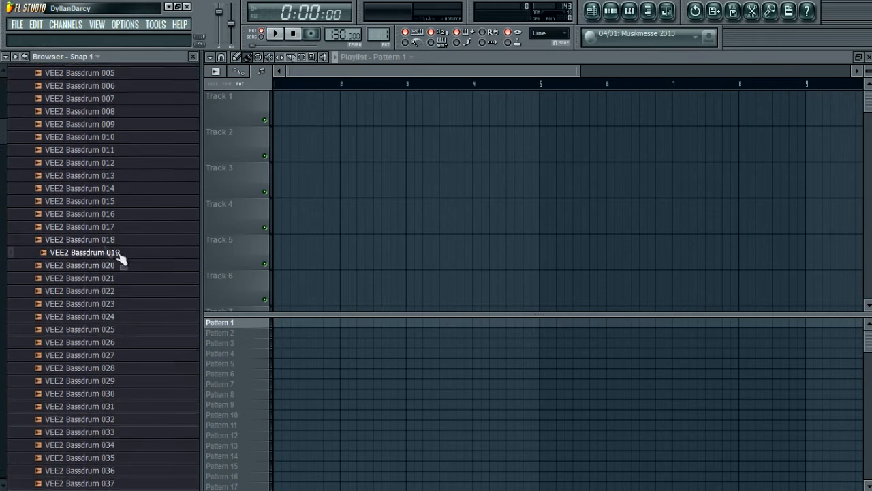
pyautogui.scroll(3)
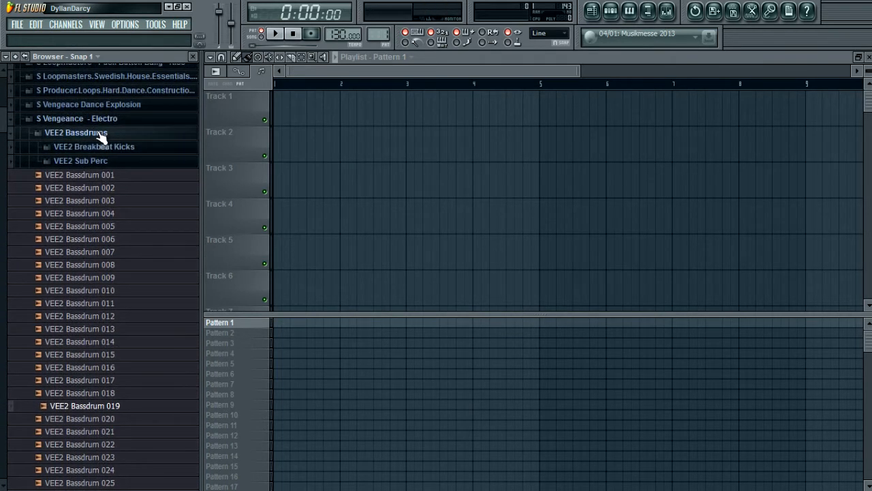
# Collapse the open bass drum folders and switch the browser to Snap 2
pyautogui.click(75, 132)
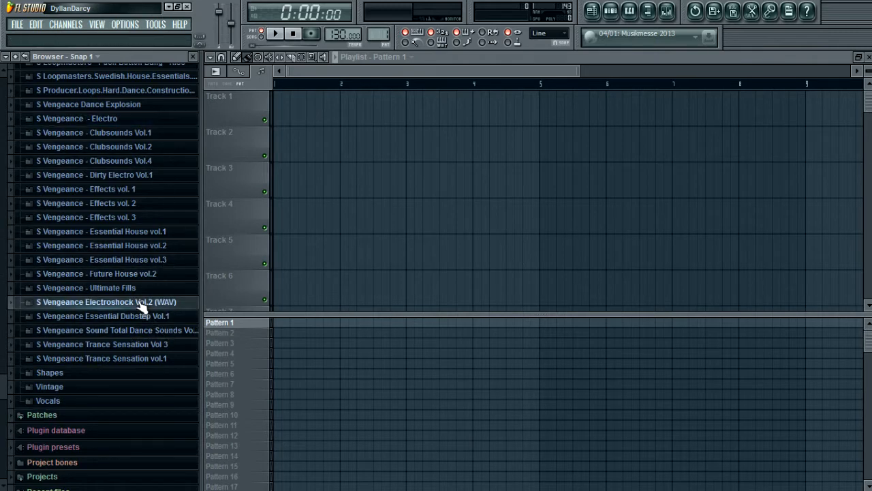
pyautogui.click(107, 301)
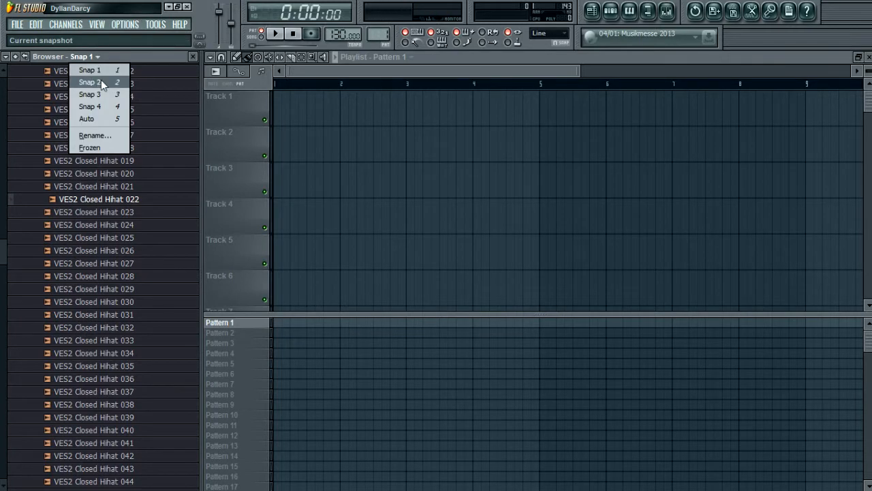
pyautogui.click(89, 82)
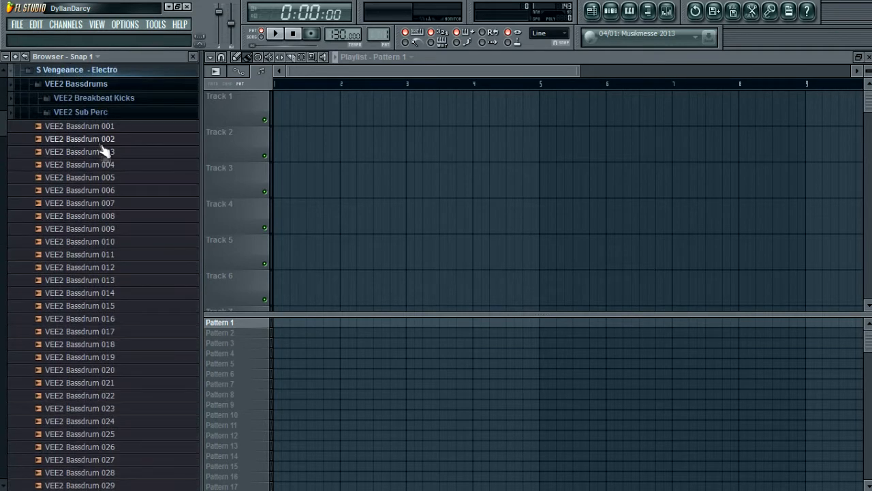
pyautogui.click(84, 228)
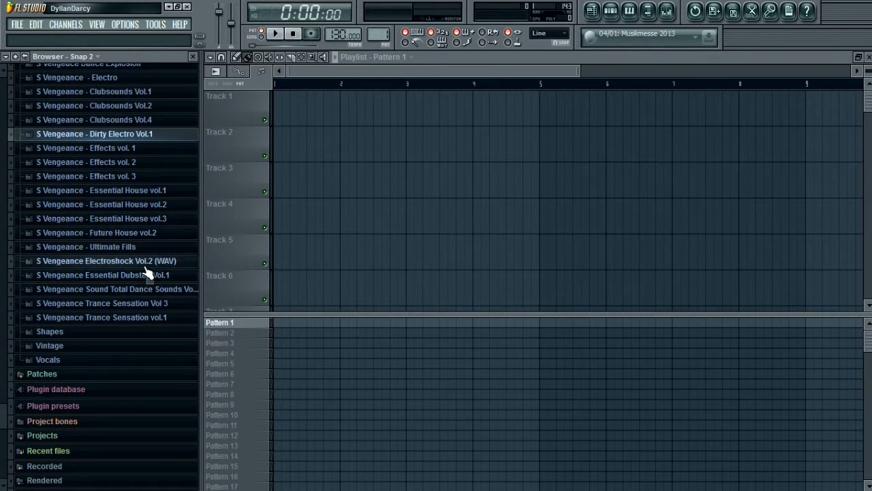
# Open Electroshock Vol.2 > VES2 Cymbals > Closed Hihat, then switch the browser to Snap 3
pyautogui.click(107, 261)
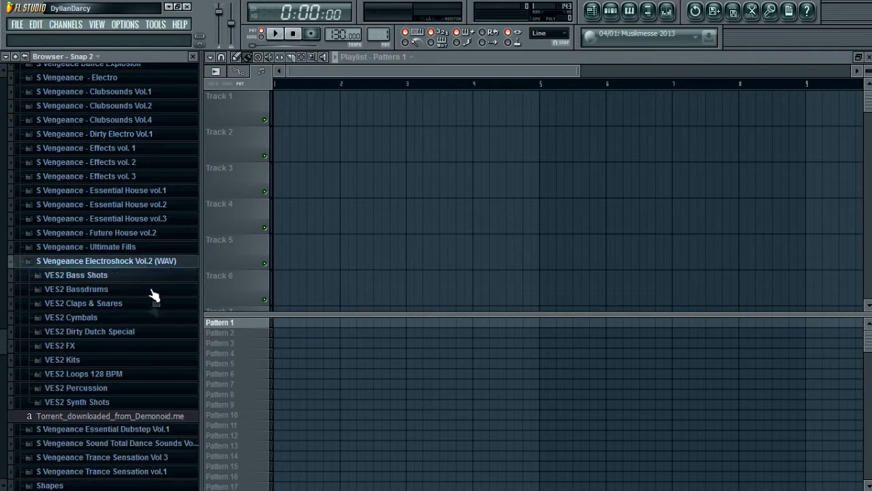
pyautogui.click(71, 317)
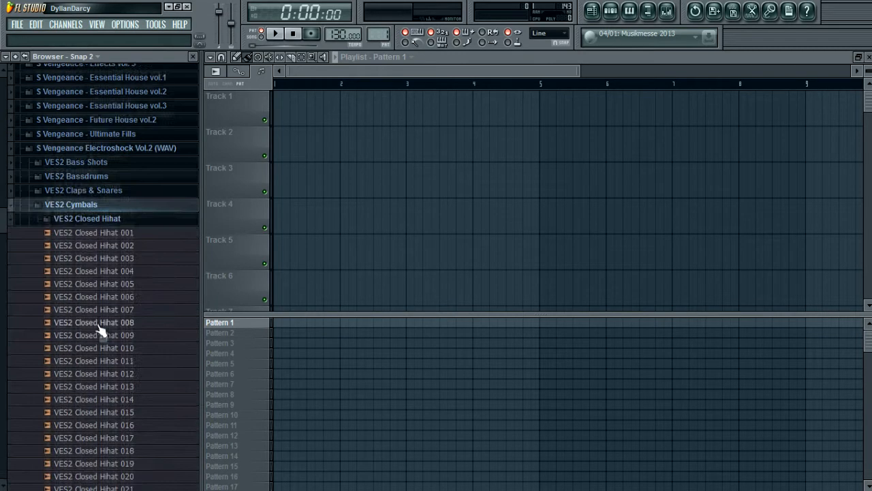
pyautogui.click(94, 56)
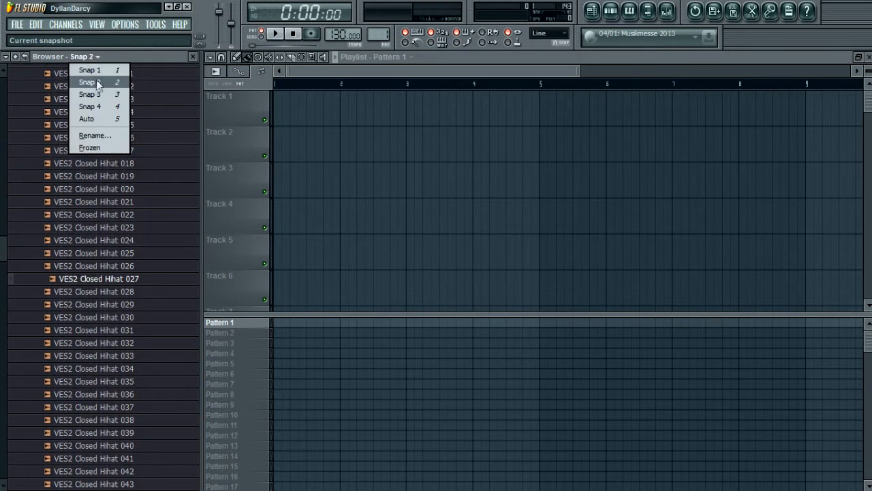
pyautogui.click(89, 94)
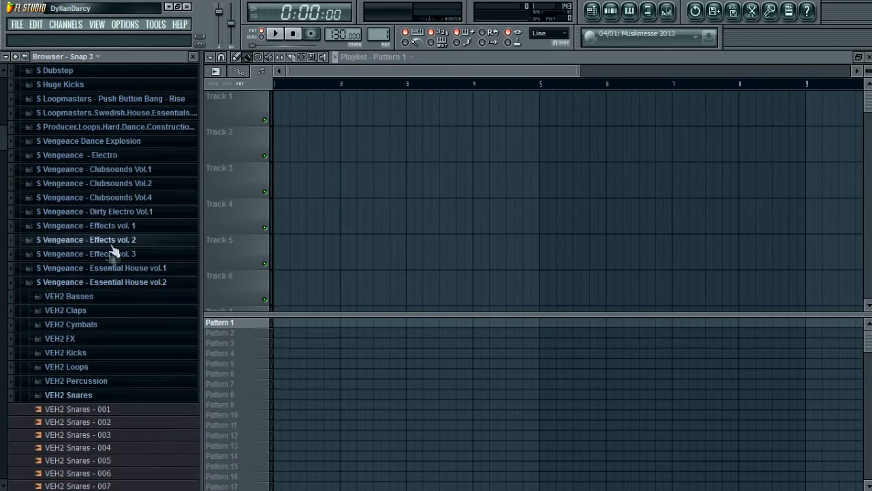
# Scroll to the Clubsounds Vol.4 pack and open its VEC4 Claps folder
pyautogui.scroll(-3)
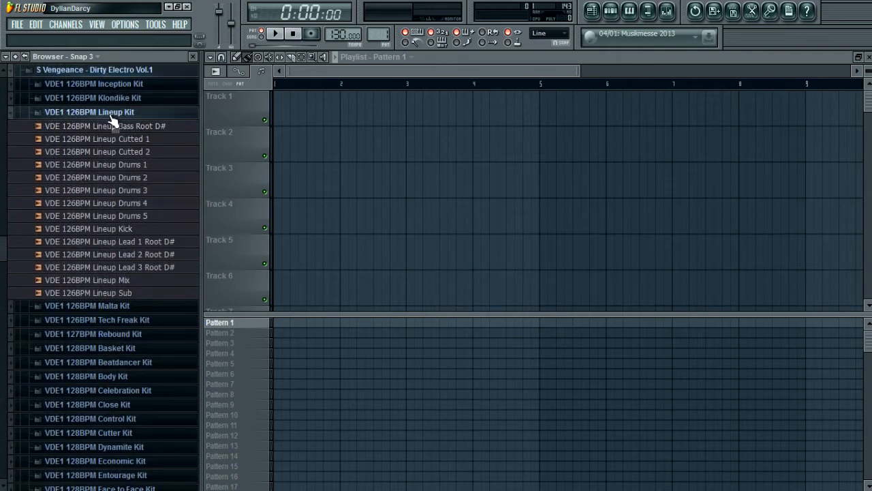
pyautogui.scroll(3)
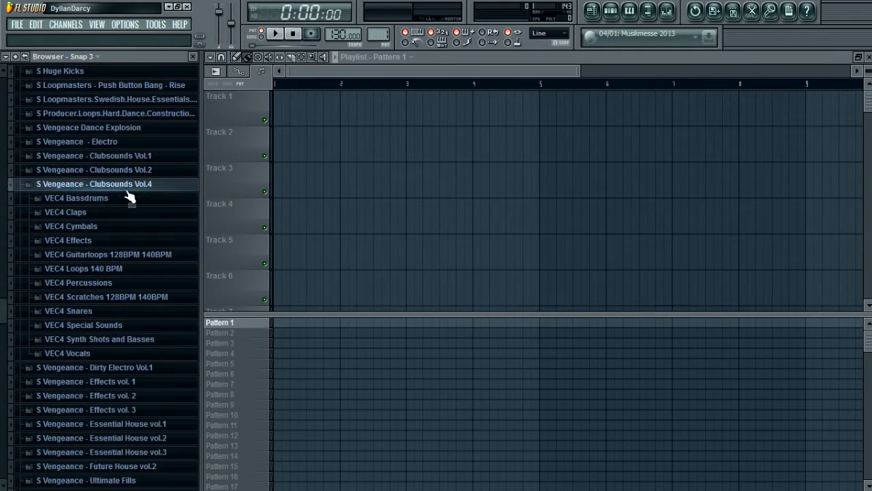
pyautogui.click(65, 212)
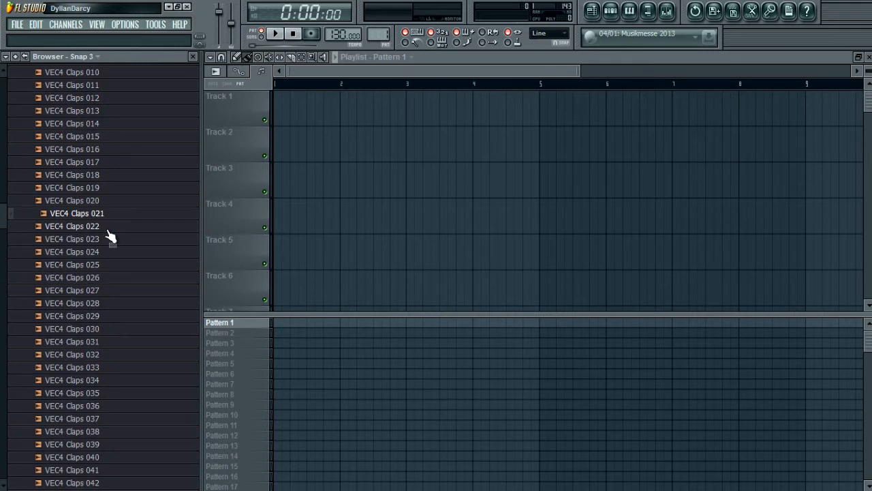
pyautogui.moveTo(105, 235)
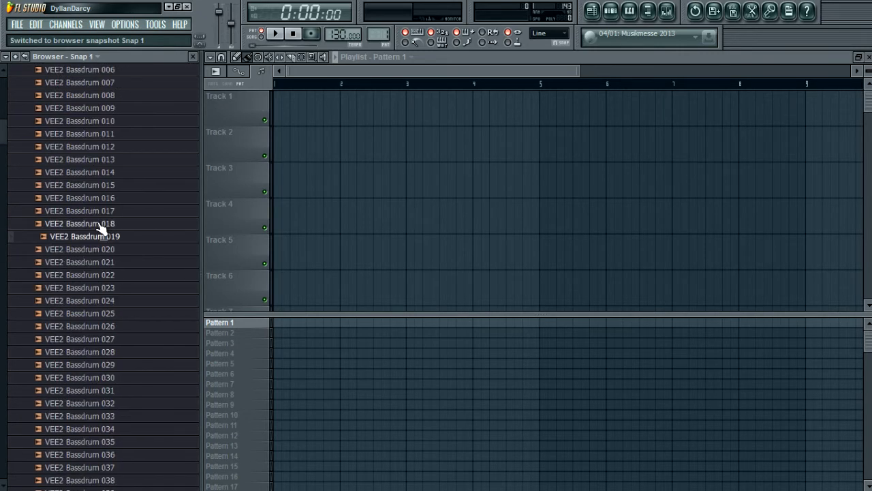
pyautogui.moveTo(122, 248)
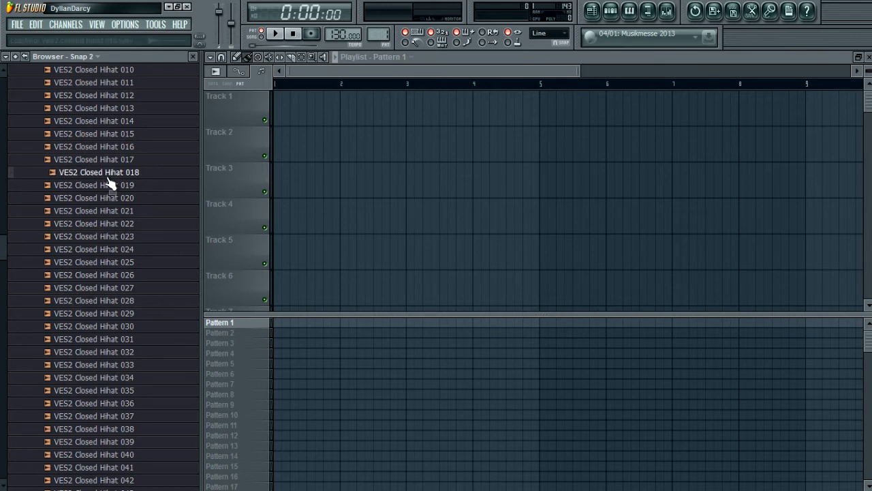
pyautogui.scroll(-3)
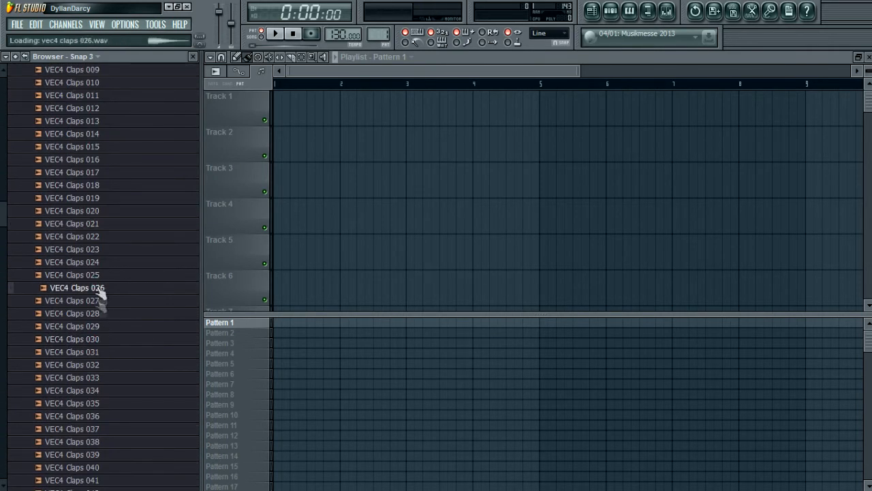
pyautogui.scroll(3)
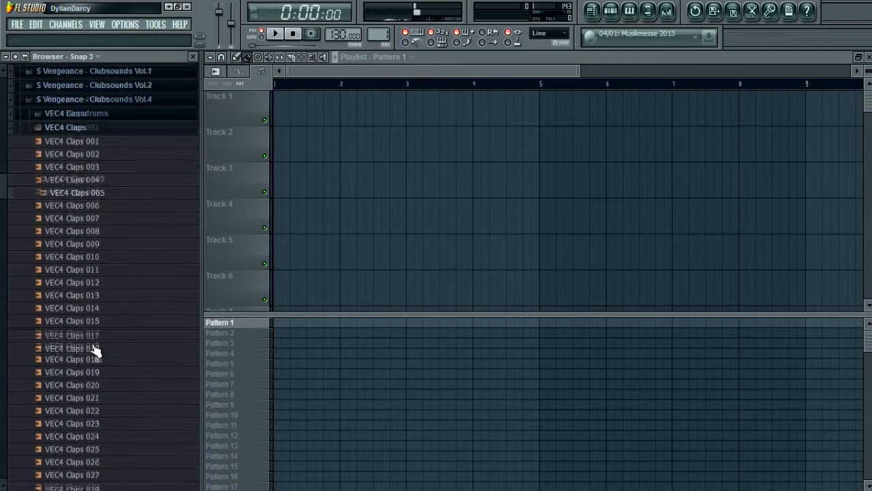
pyautogui.scroll(3)
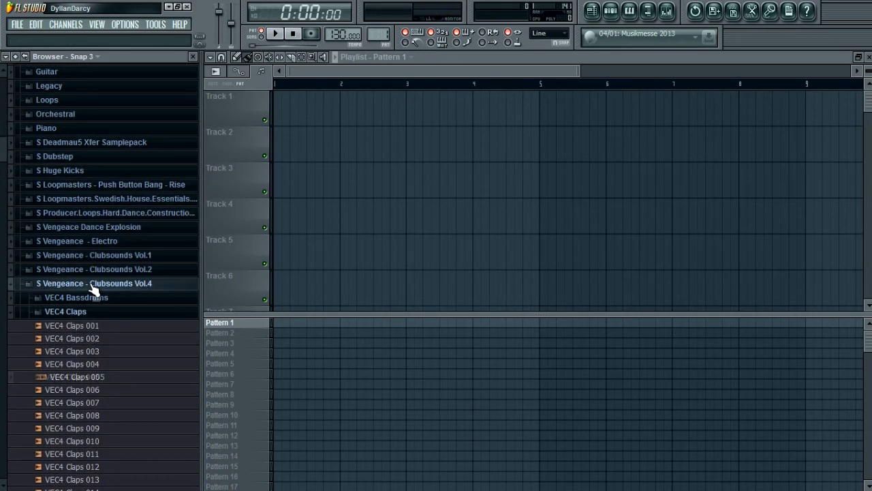
# Scroll the browser back to the collapsed top-level sample pack list
pyautogui.scroll(3)
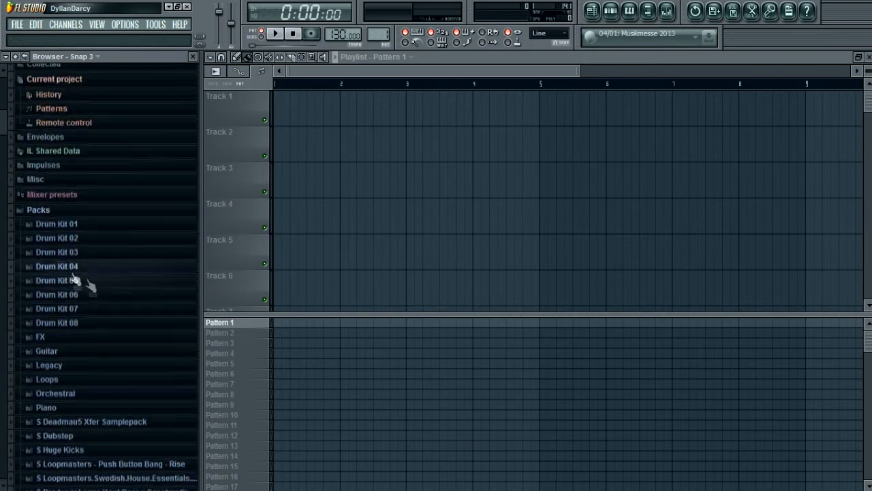
pyautogui.scroll(-3)
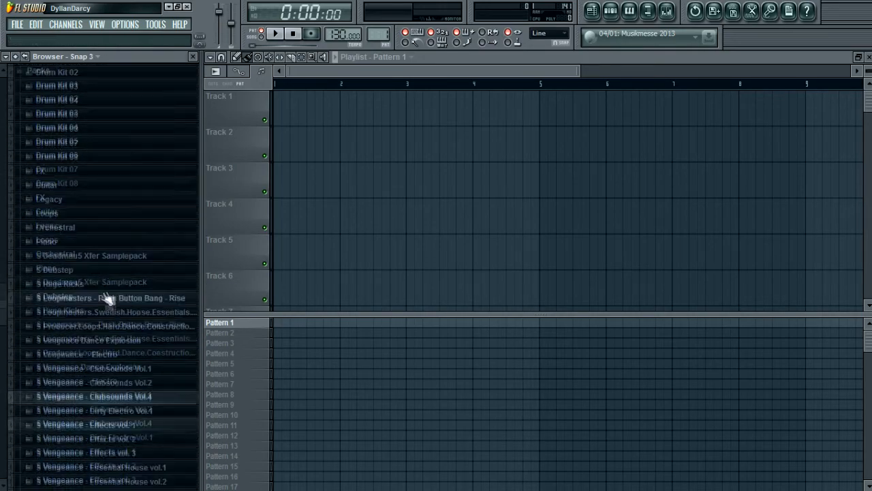
pyautogui.scroll(-3)
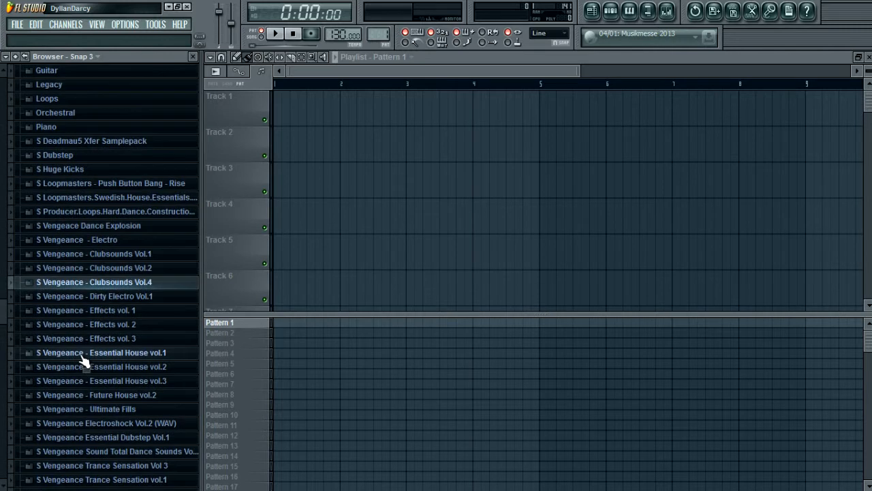